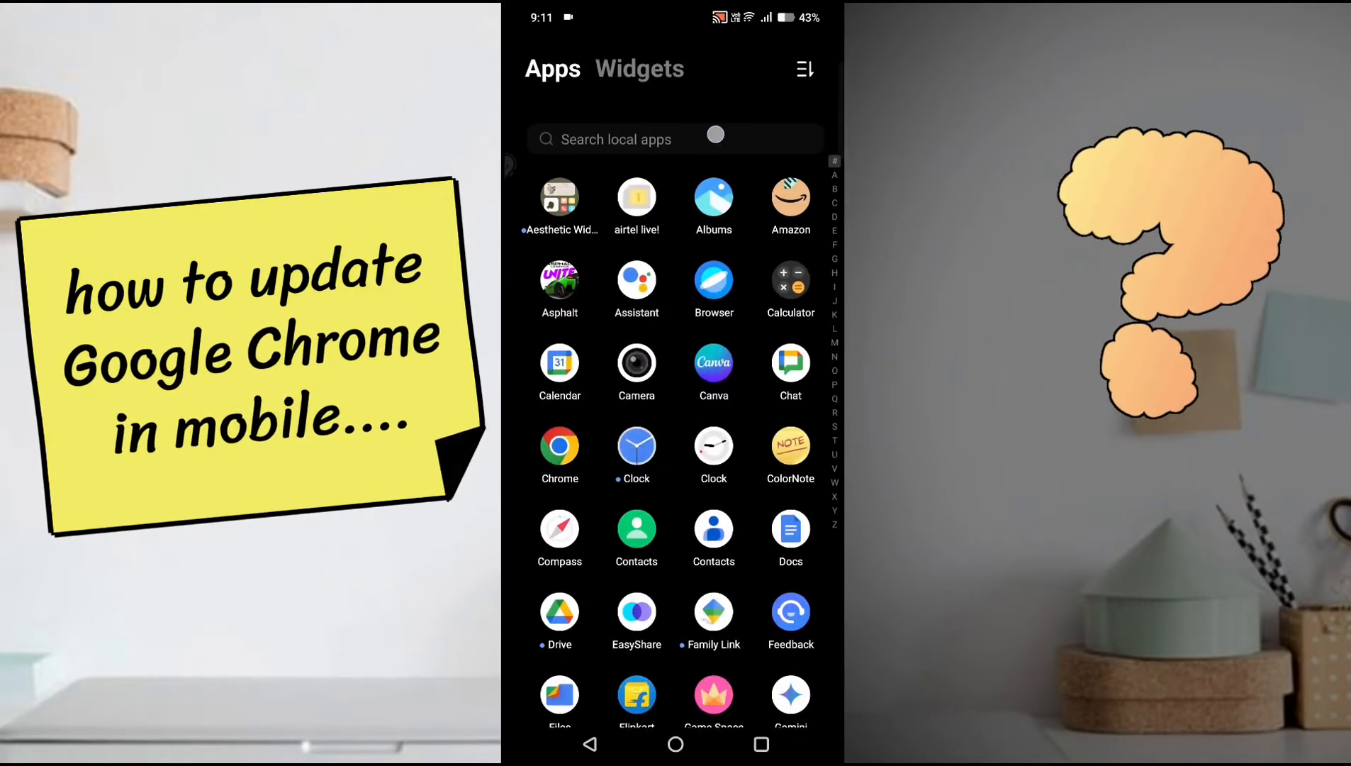
Step: Search the launcher's app drawer for "chrome" to find the Chrome app
type("chrom")
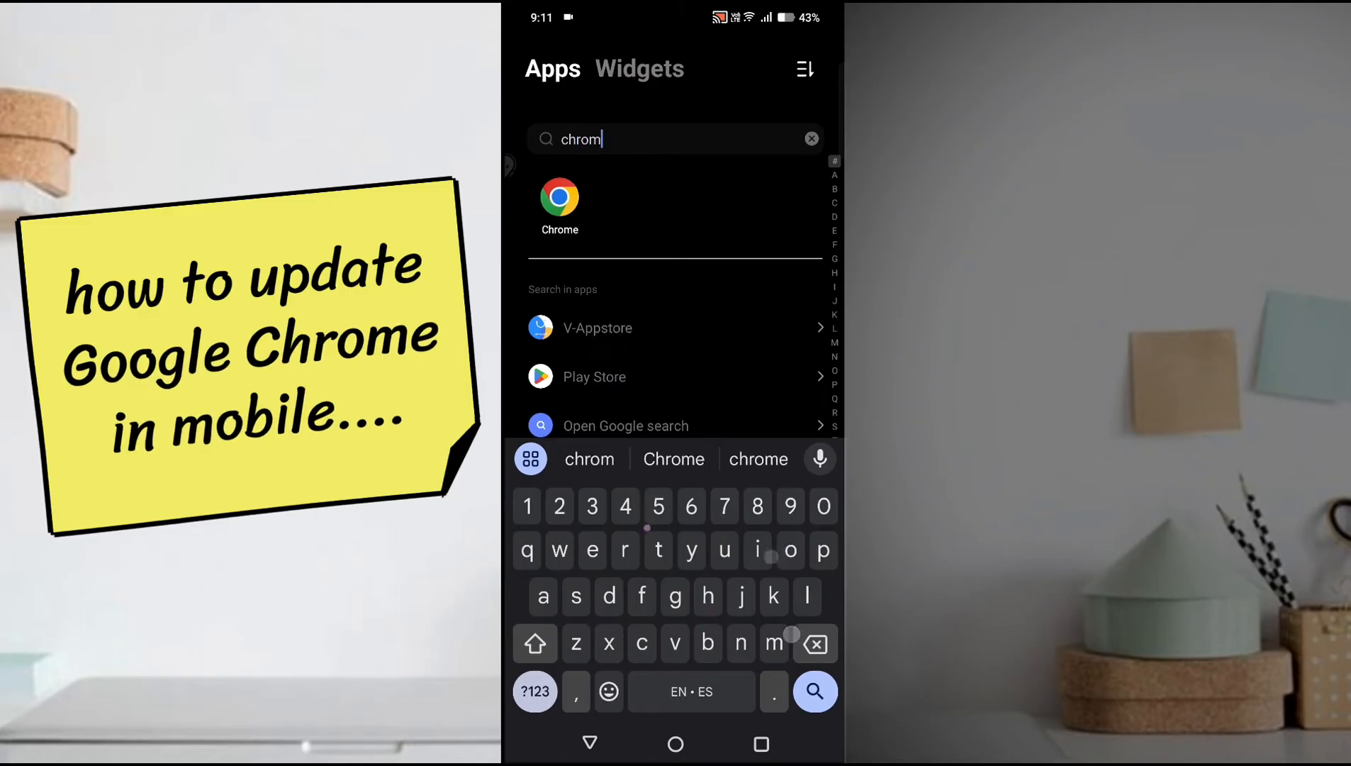
type("e")
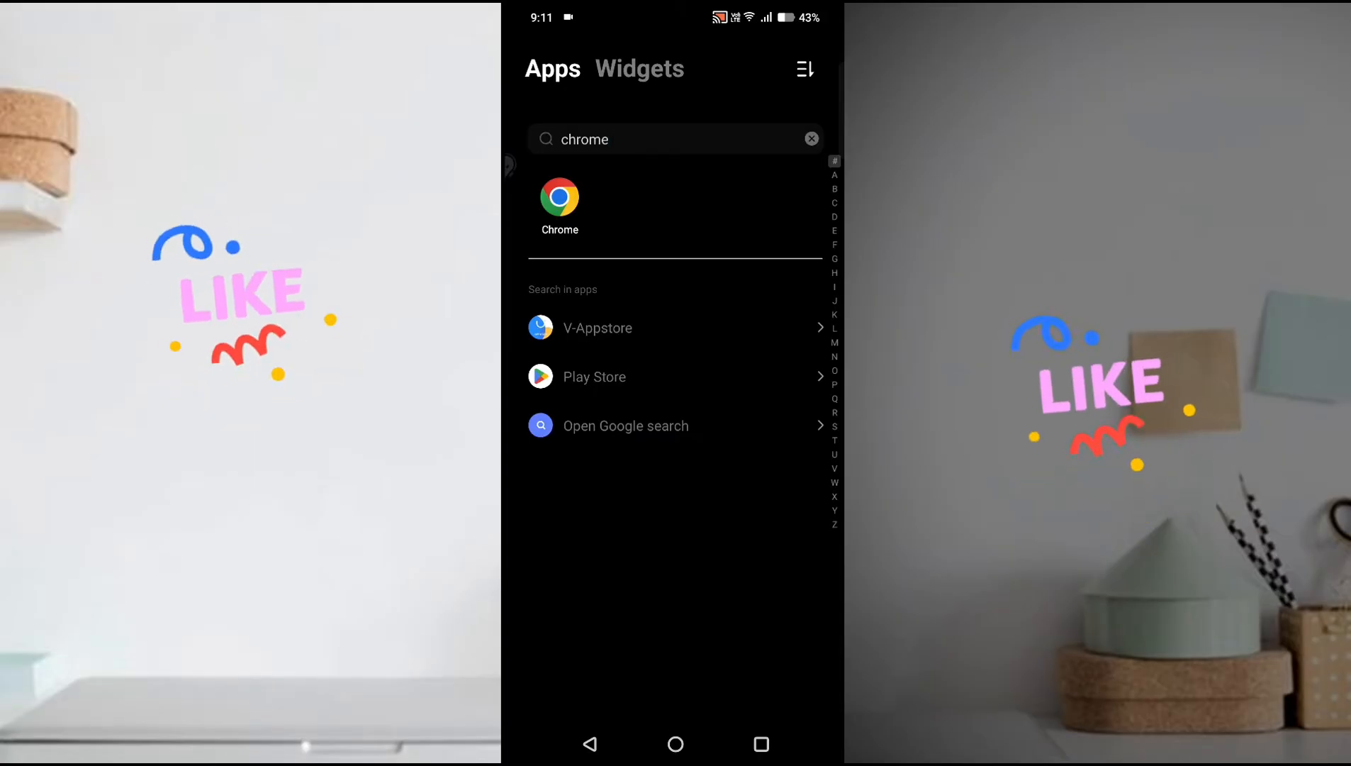
Step: Open Chrome's Help & feedback page from its three-dot menu
left_click(559, 196)
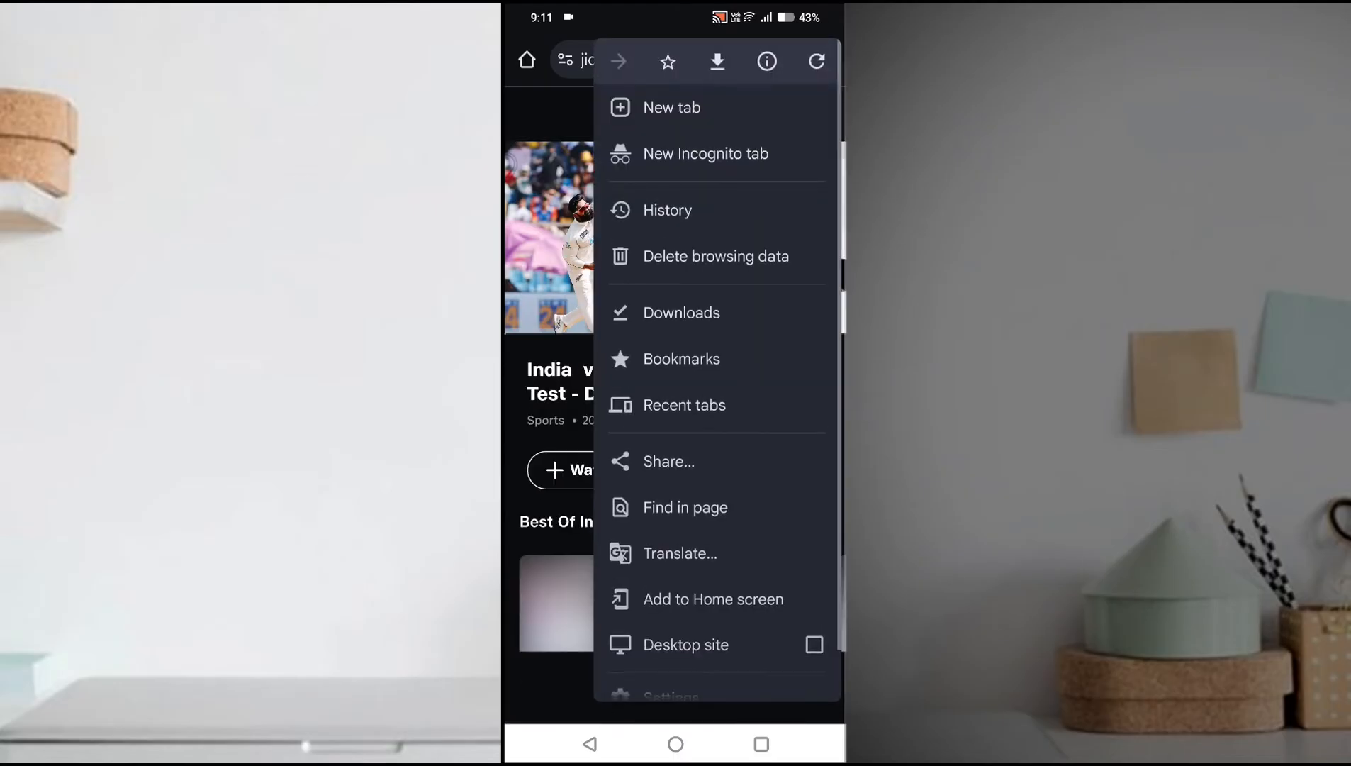
scroll("down", 3)
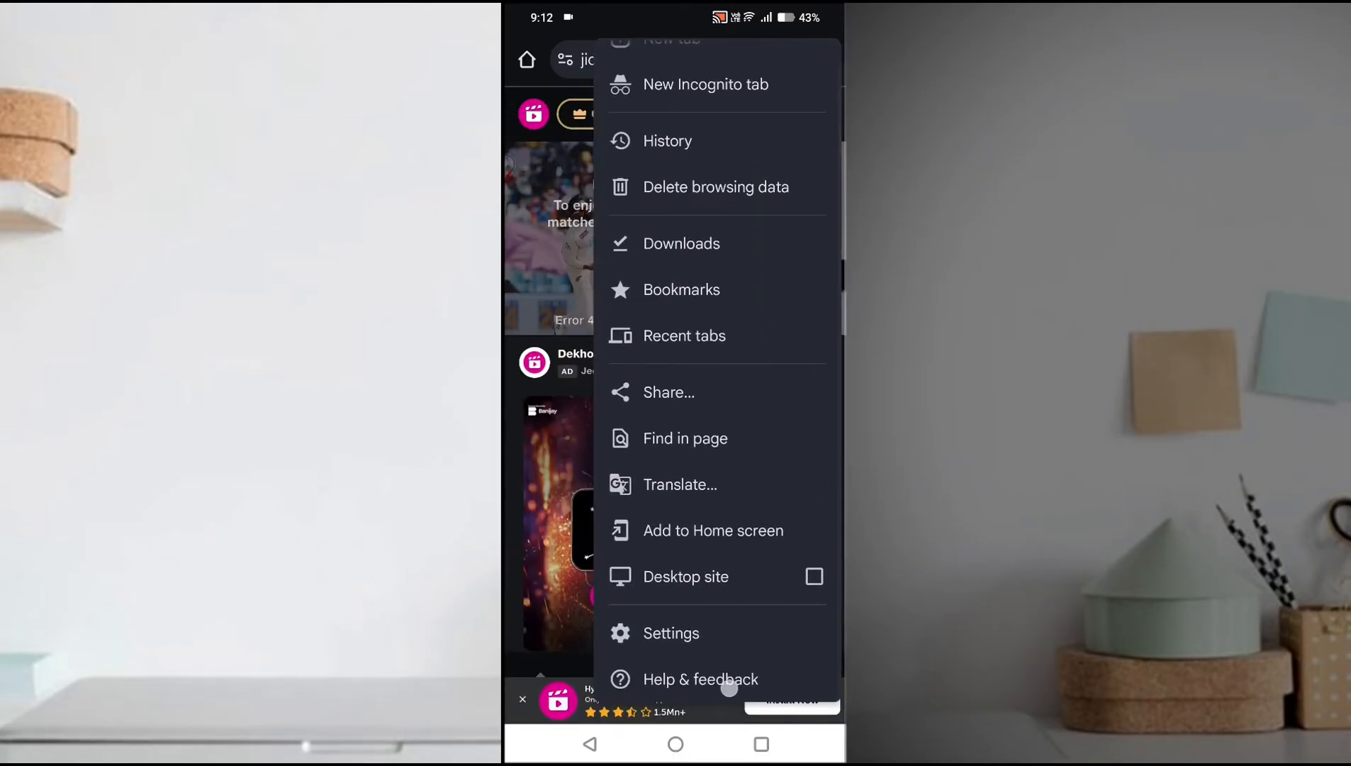
left_click(701, 680)
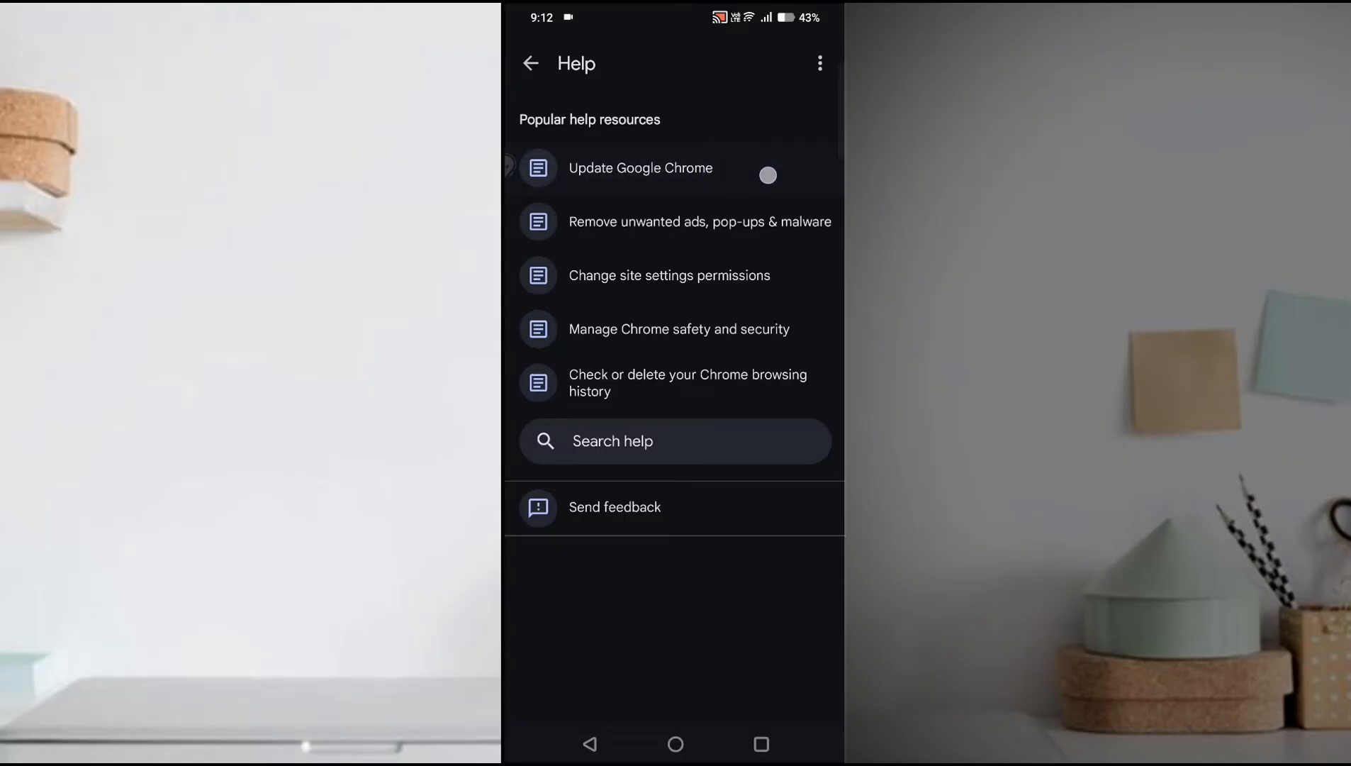
Step: Read the Android steps in the "Update Google Chrome" help article
left_click(640, 168)
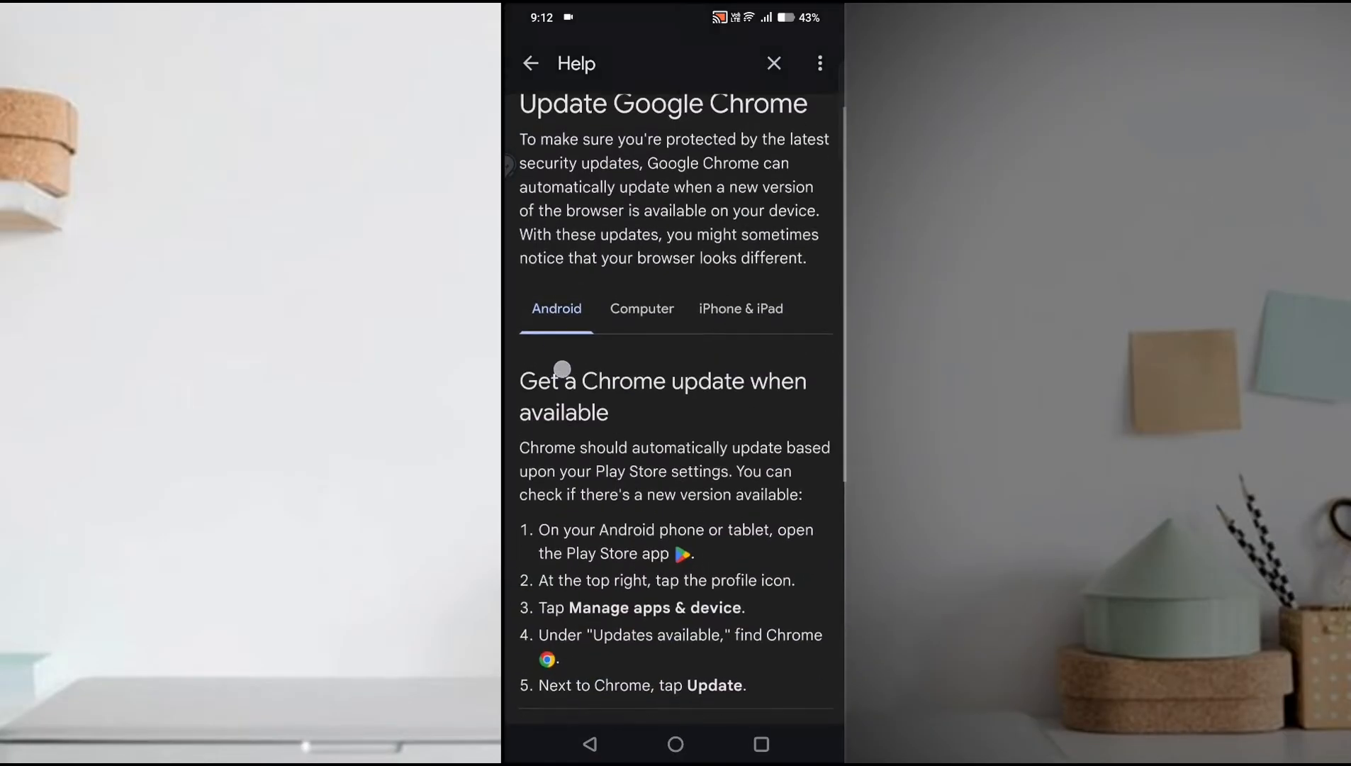
scroll("down", 3)
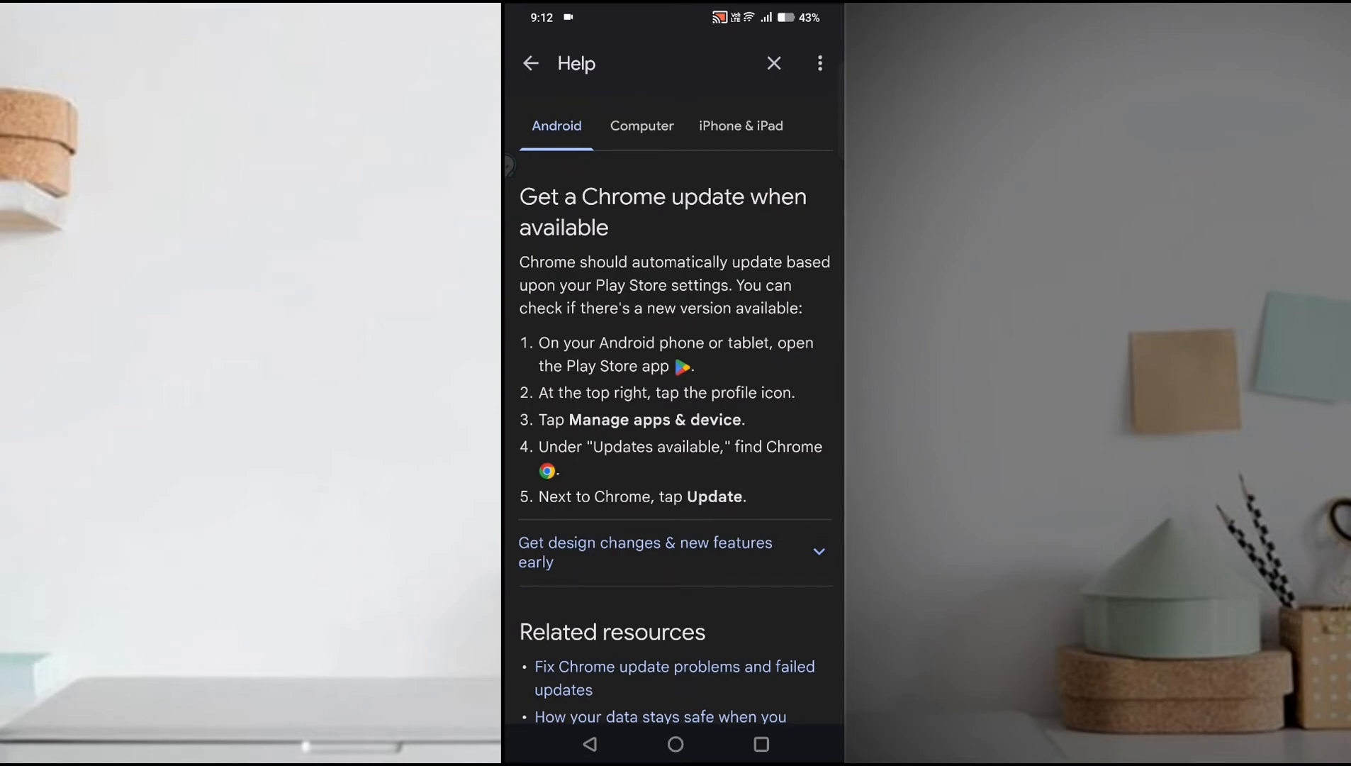
scroll("down", 3)
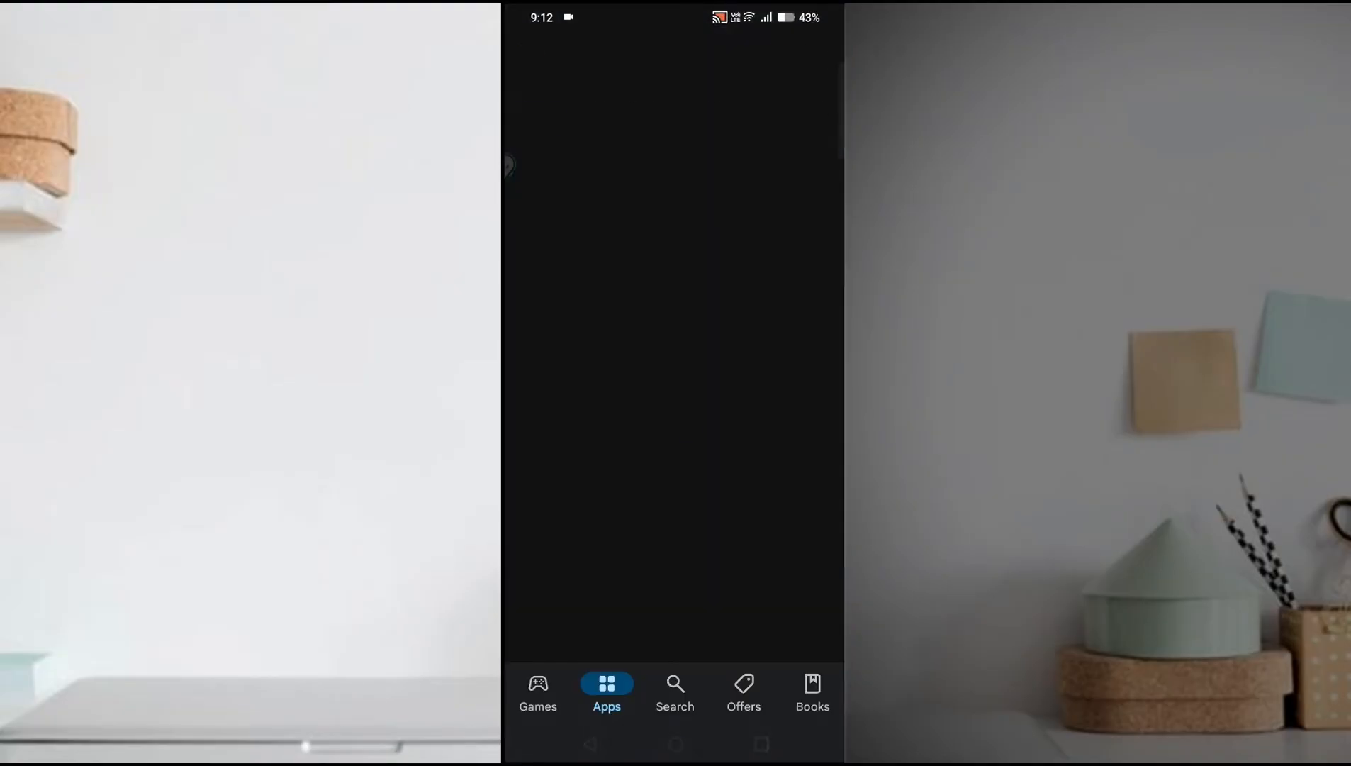
Step: Search the Play Store for "chrome", confirm it's installed, and return to search
left_click(675, 694)
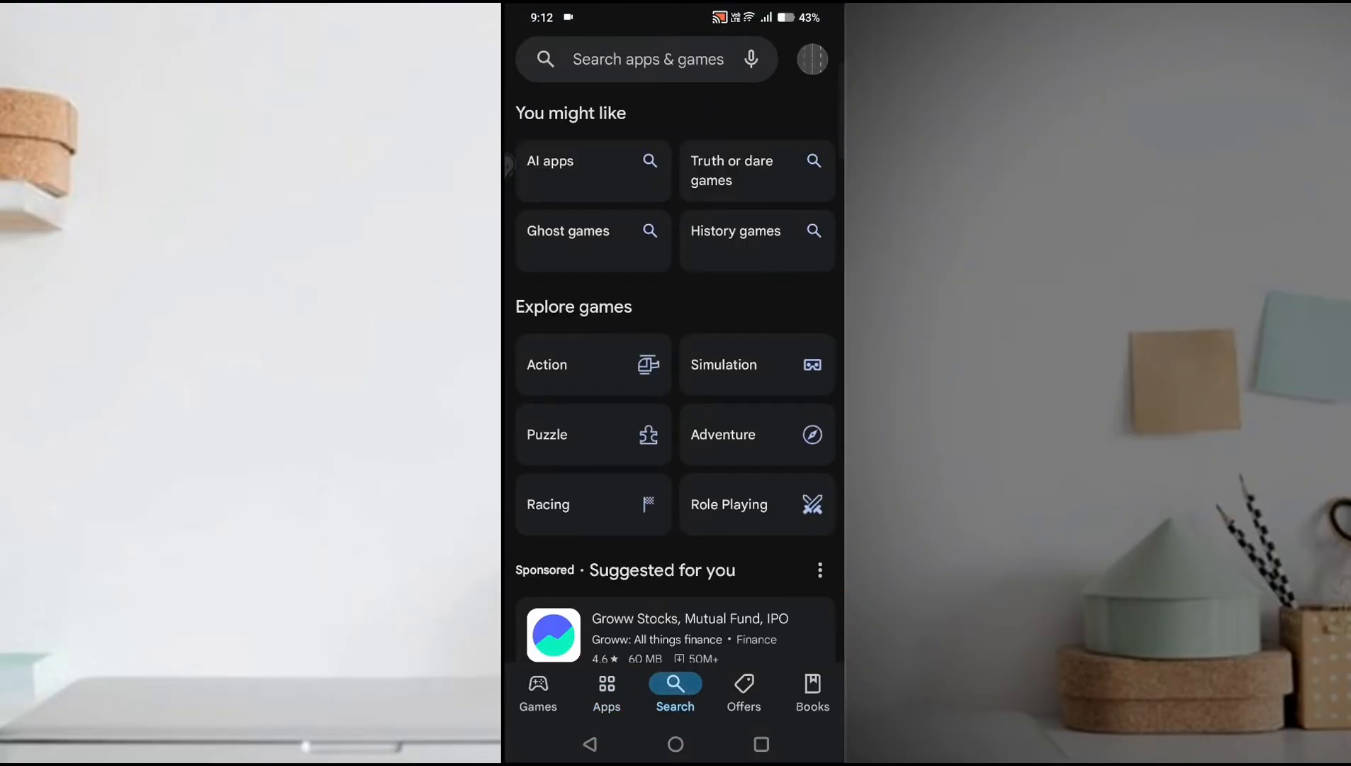
type("ch")
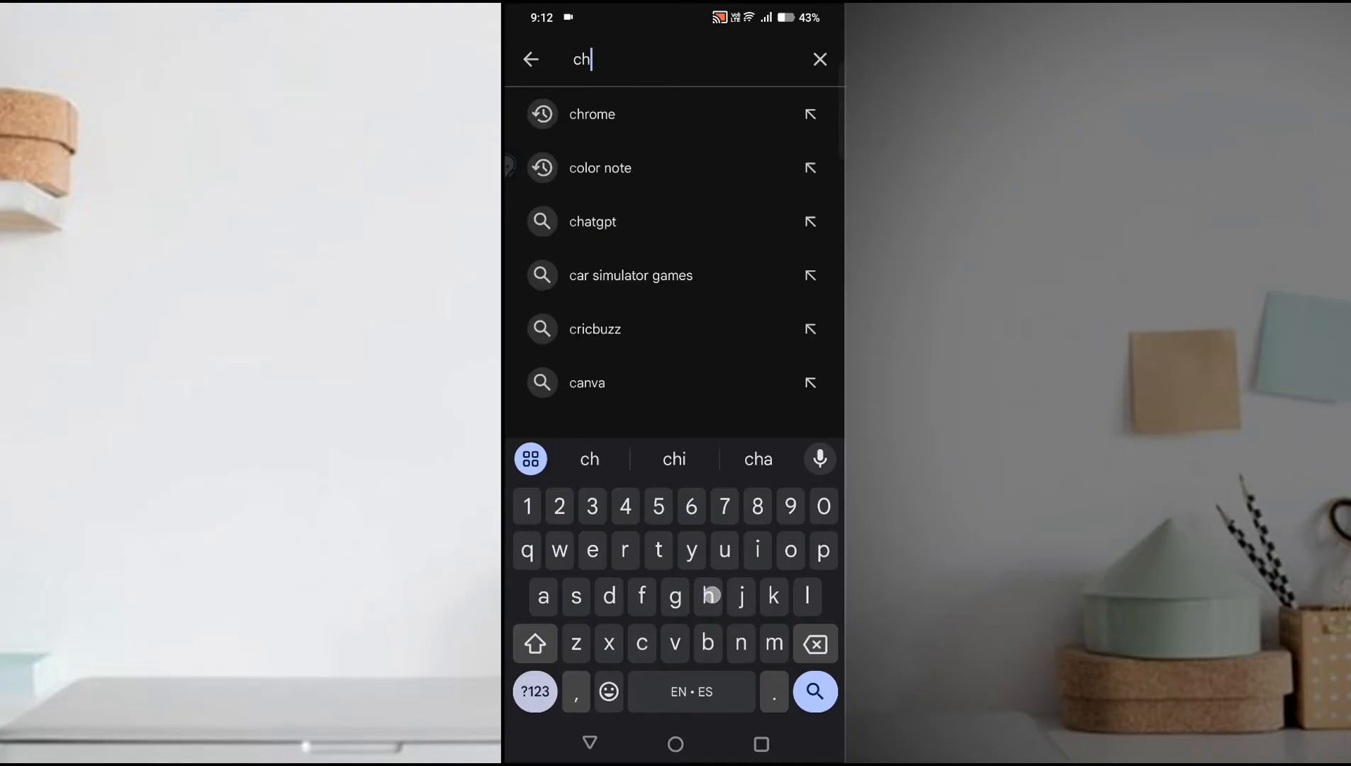
left_click(592, 114)
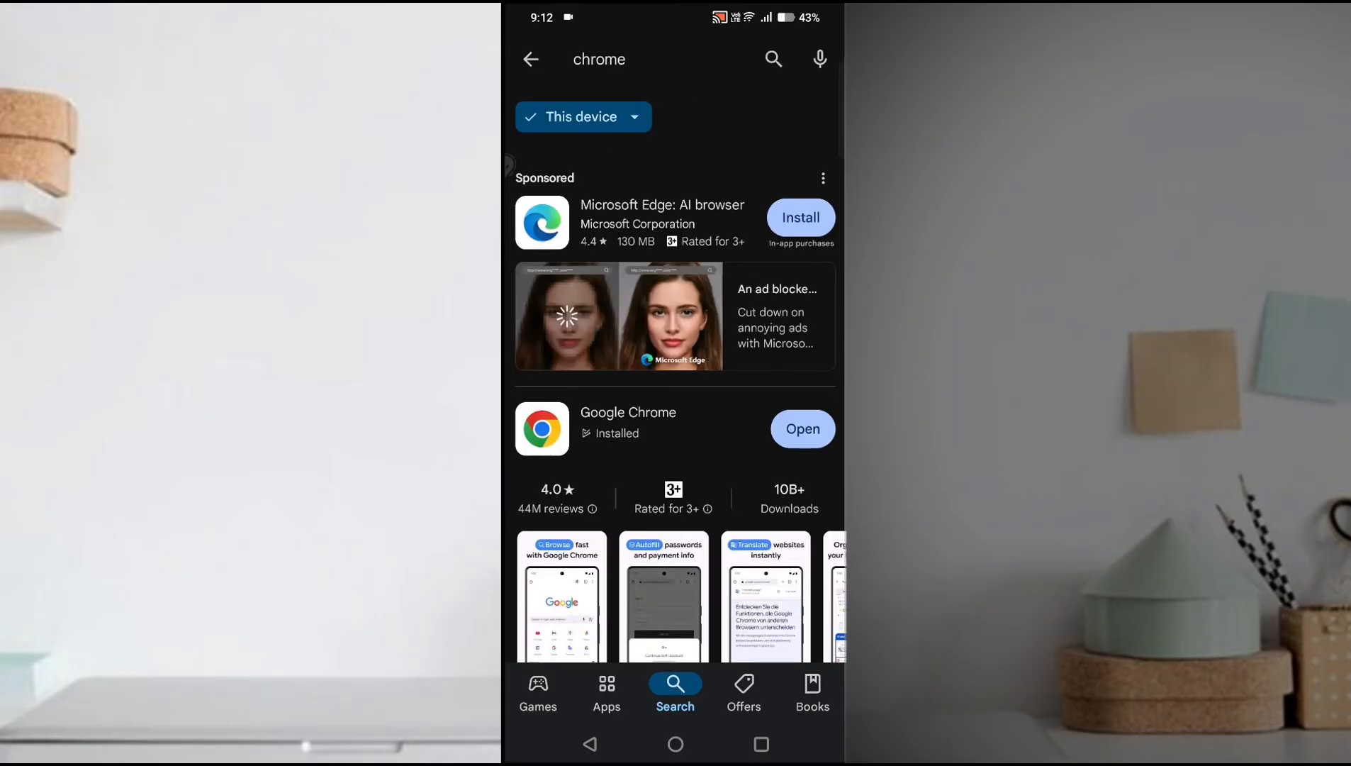
left_click(531, 60)
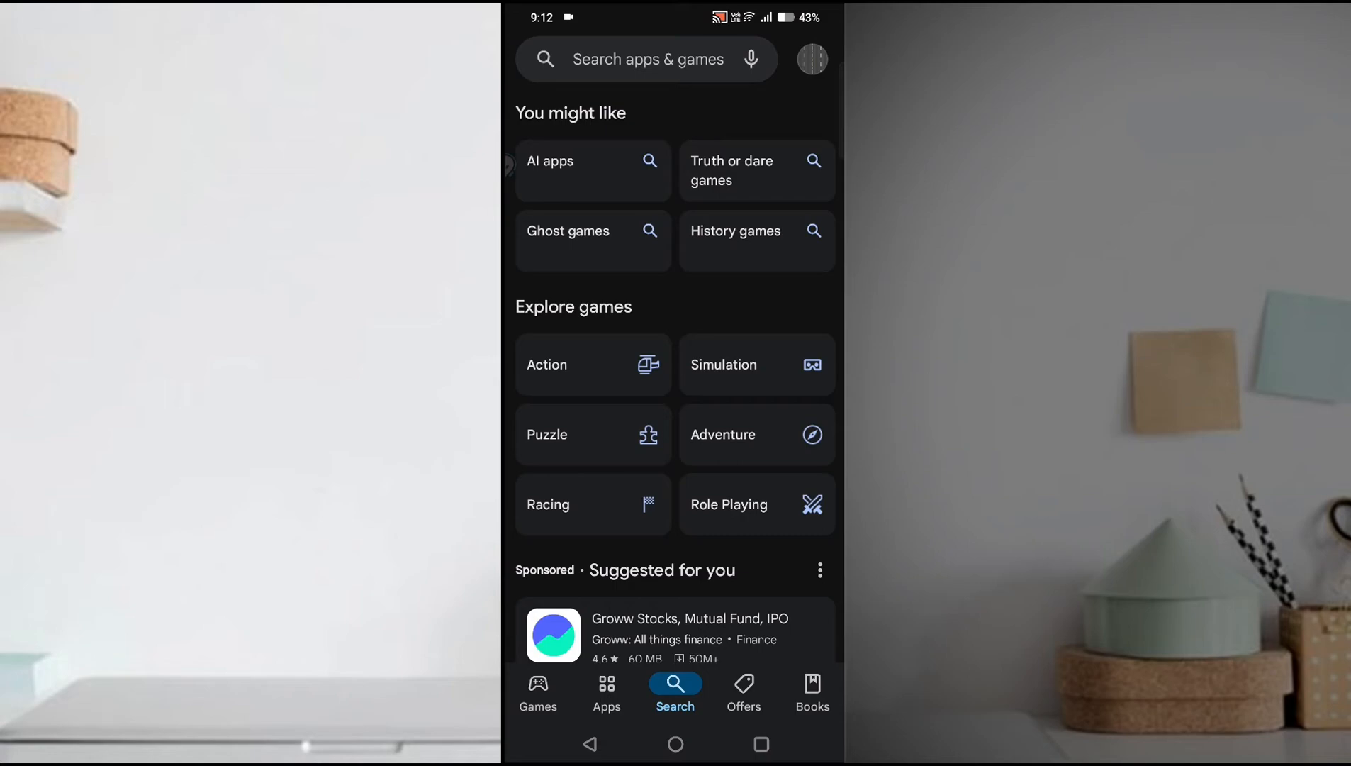
Step: Go to Manage apps & device from the profile menu to see pending updates
left_click(812, 58)
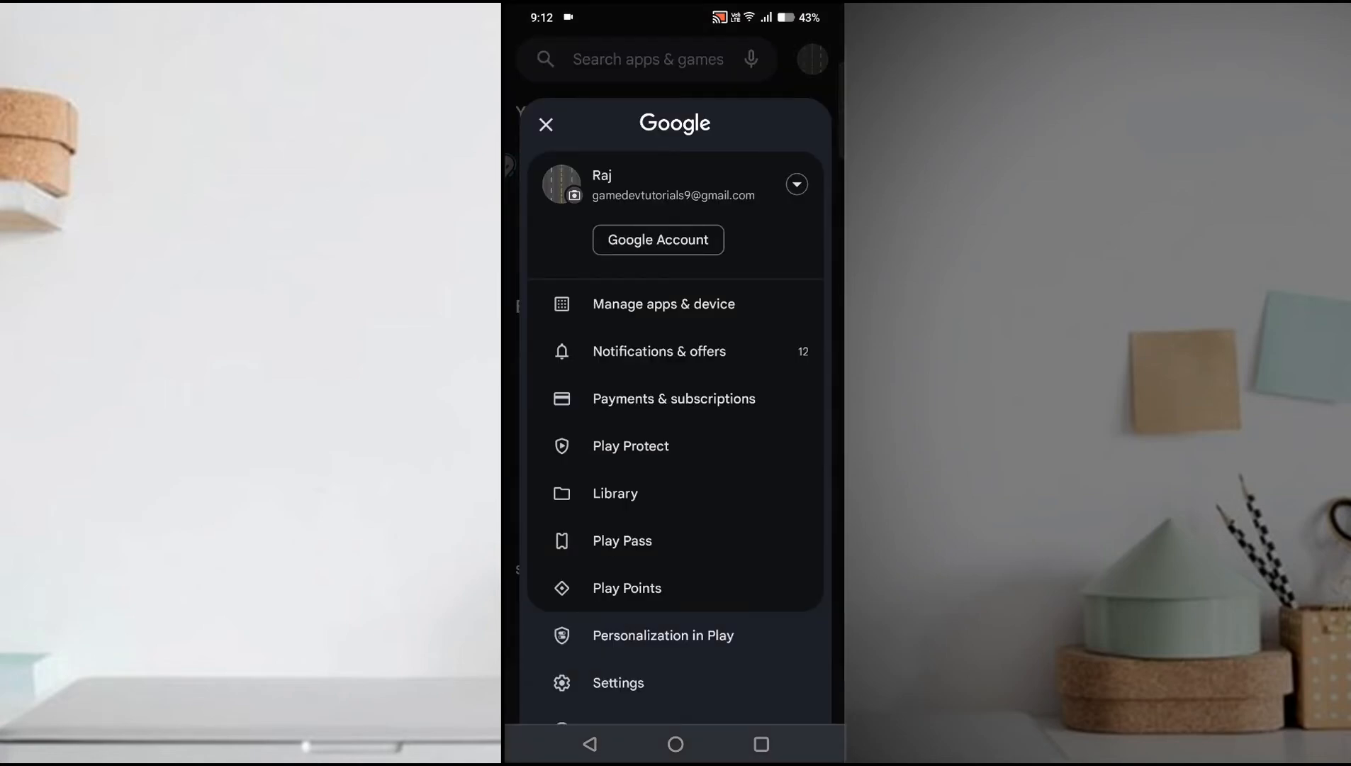
left_click(663, 303)
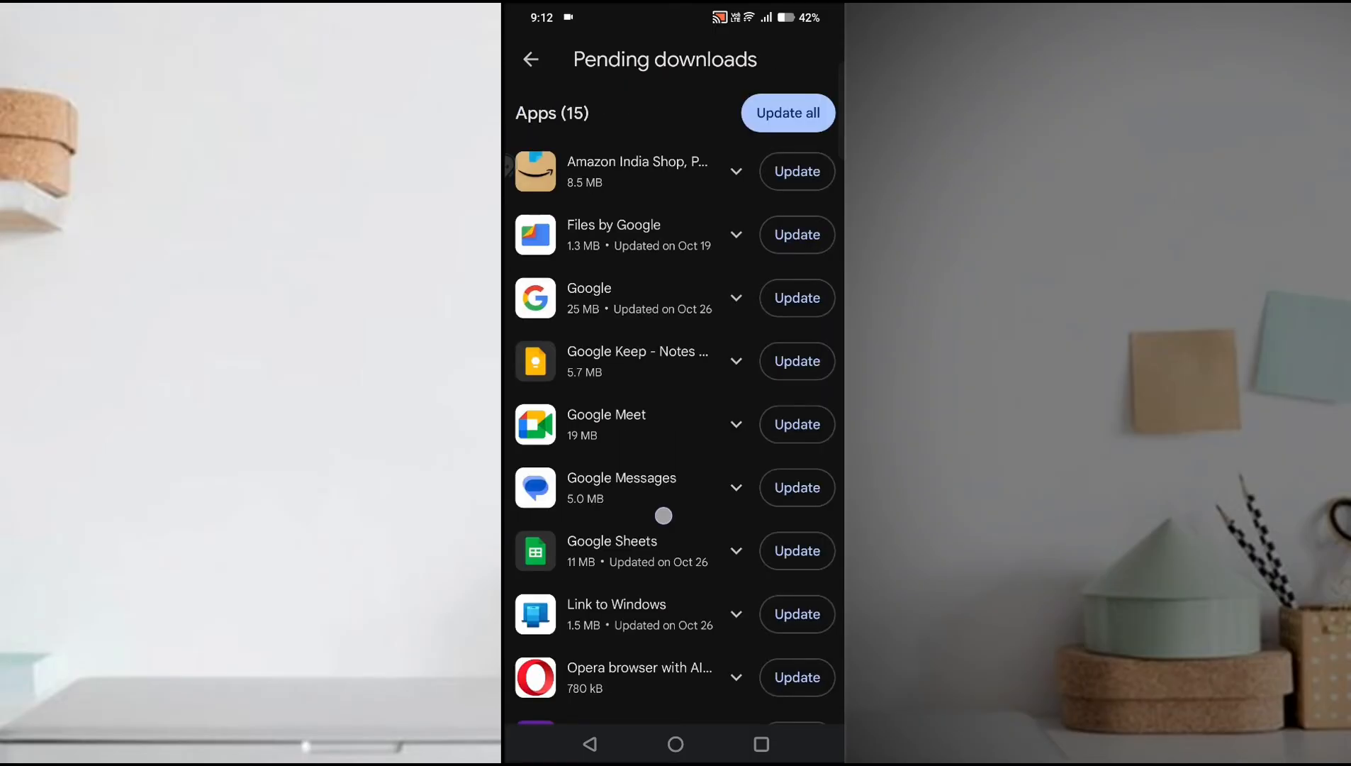
scroll("down", 3)
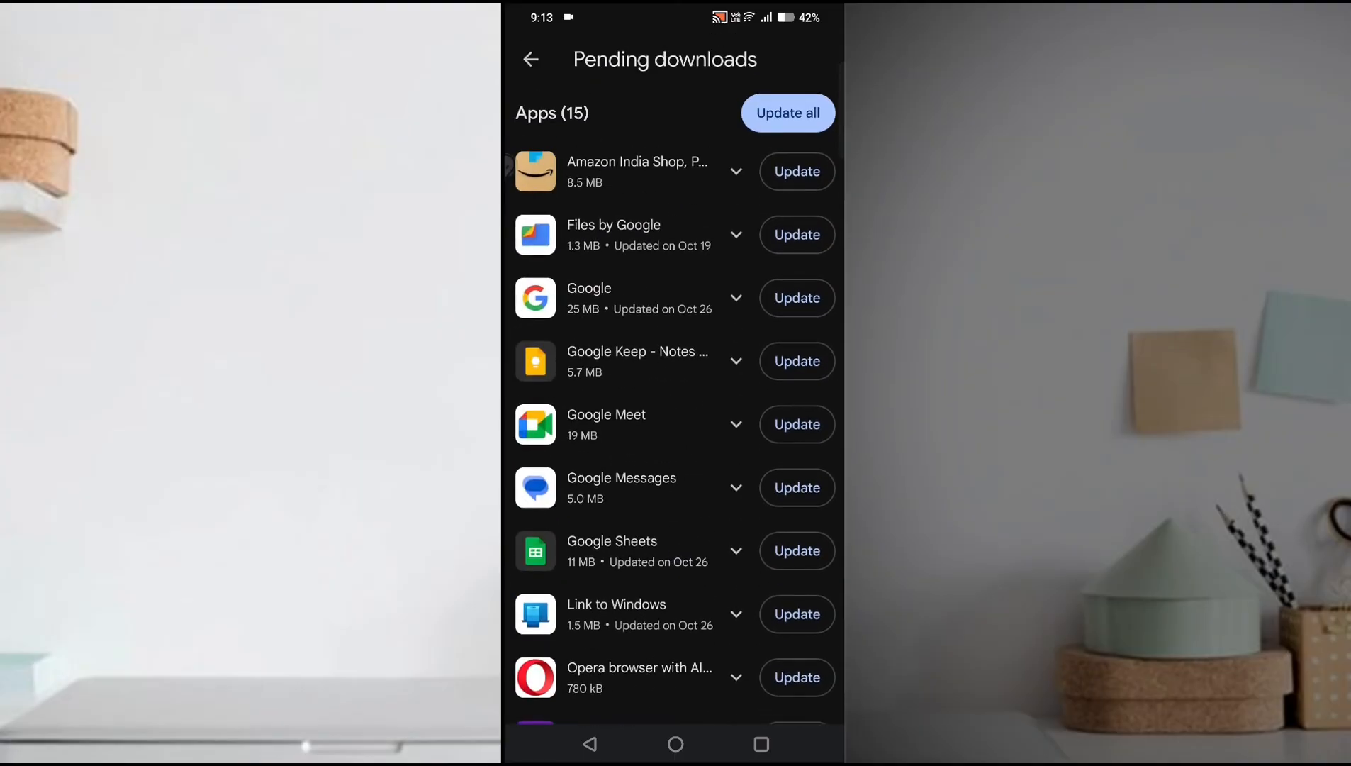
left_click(796, 298)
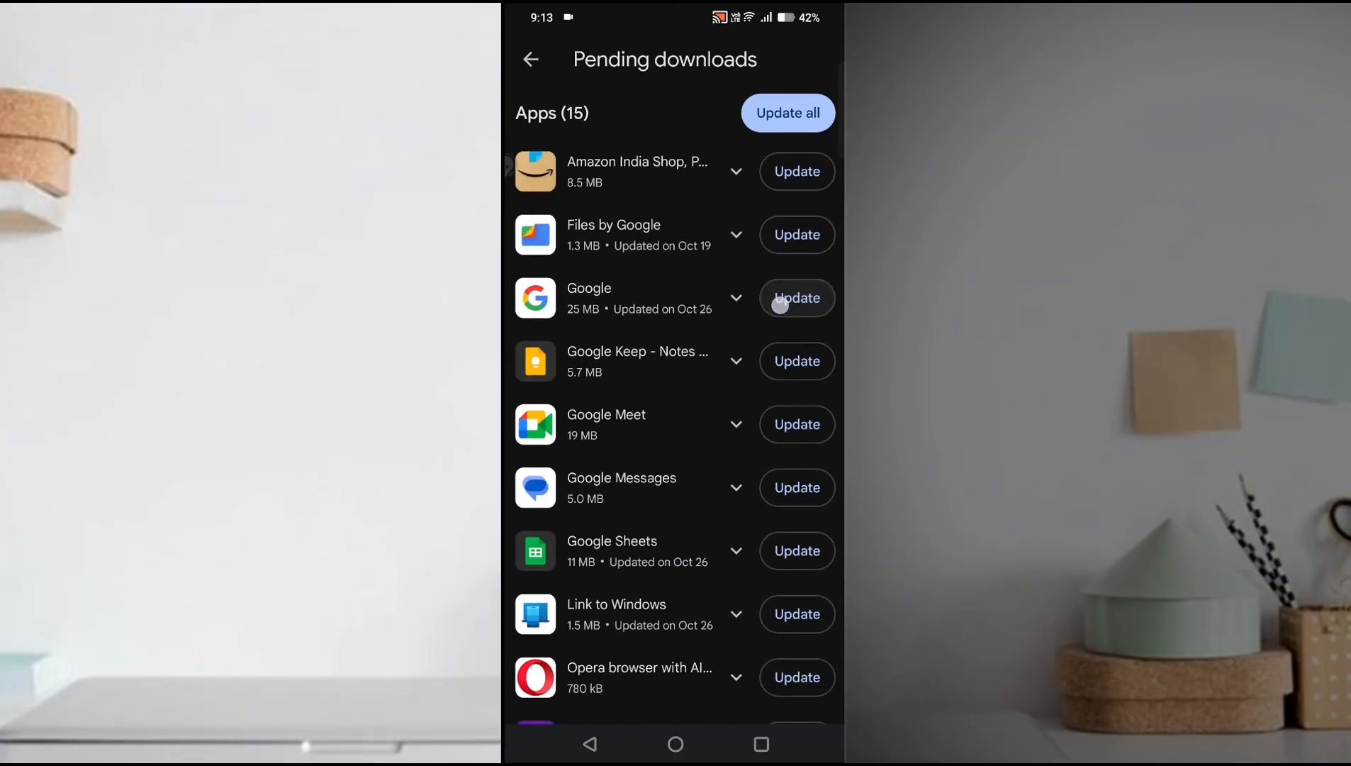